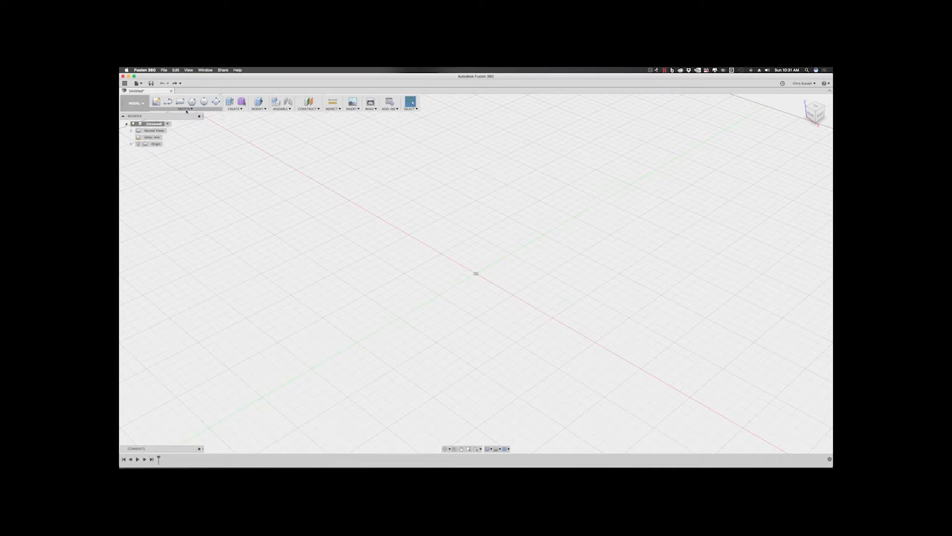
# Start a new sketch on the XY origin plane of the empty design
pyautogui.click(154, 101)
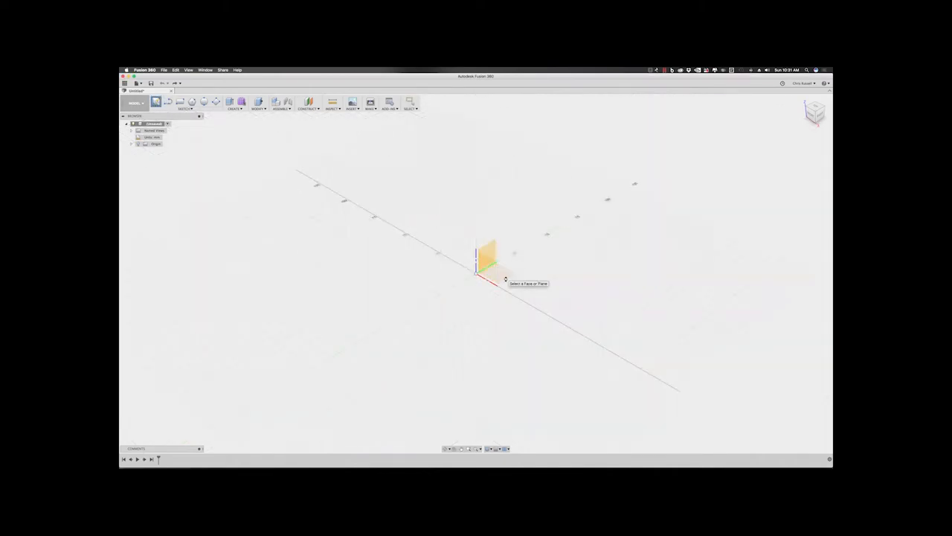
pyautogui.click(488, 256)
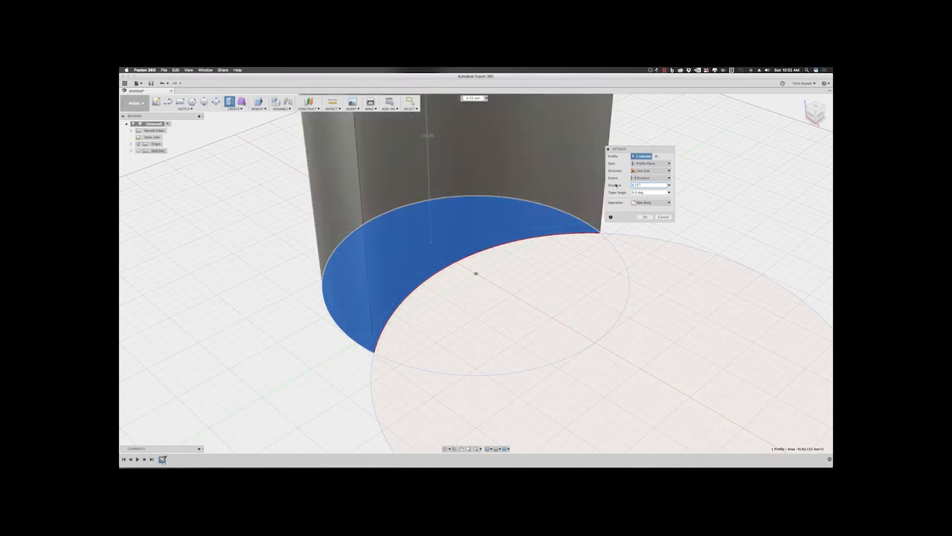
# Extrude the crescent profile between the two circles into a tall solid body
pyautogui.click(645, 217)
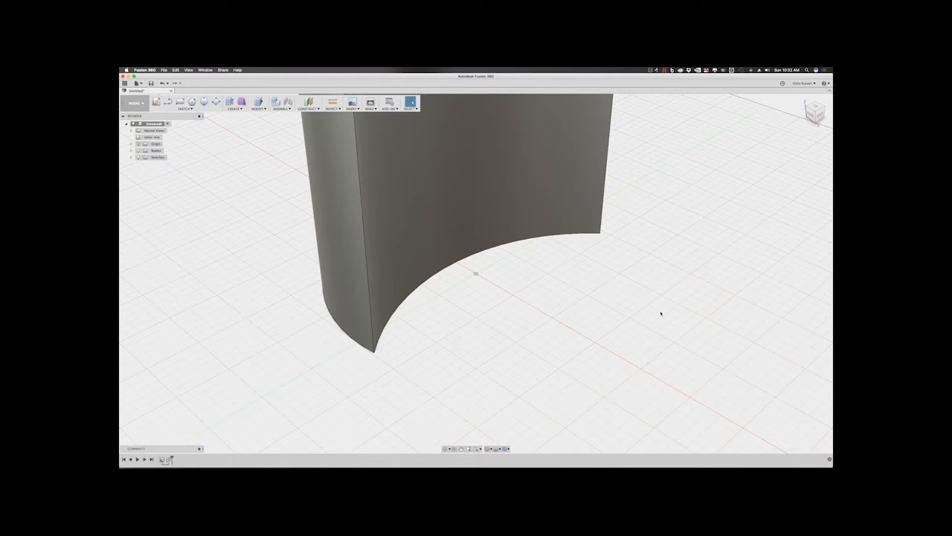
pyautogui.moveTo(476, 260); pyautogui.dragTo(536, 223)
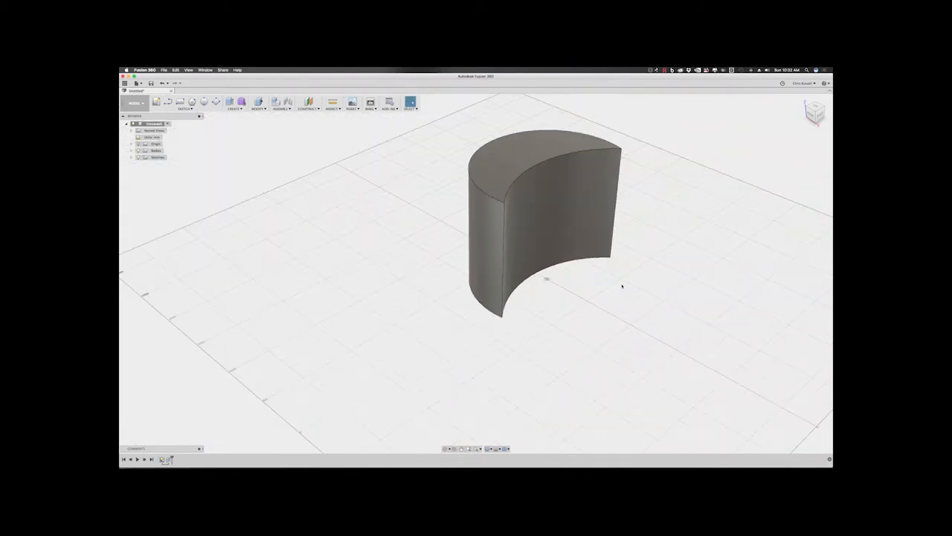
pyautogui.moveTo(547, 417)
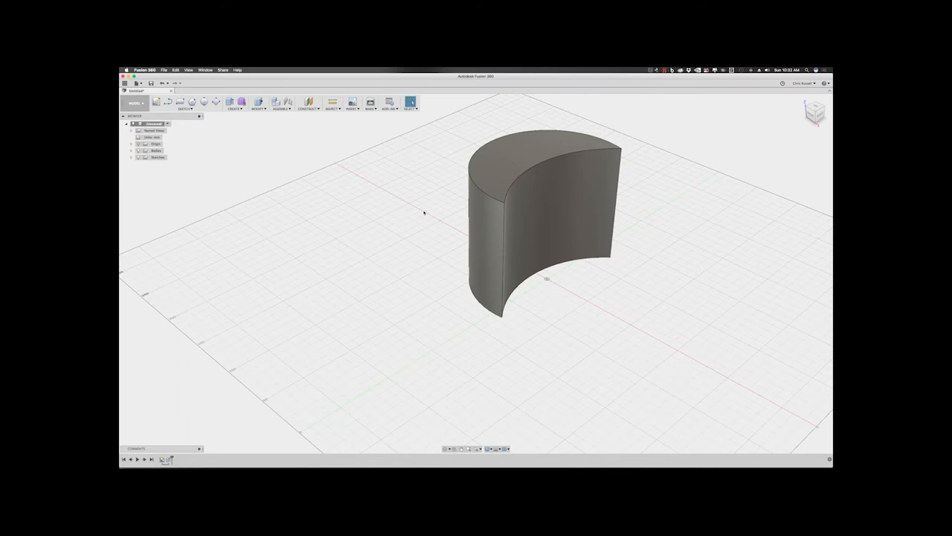
pyautogui.moveTo(424, 202)
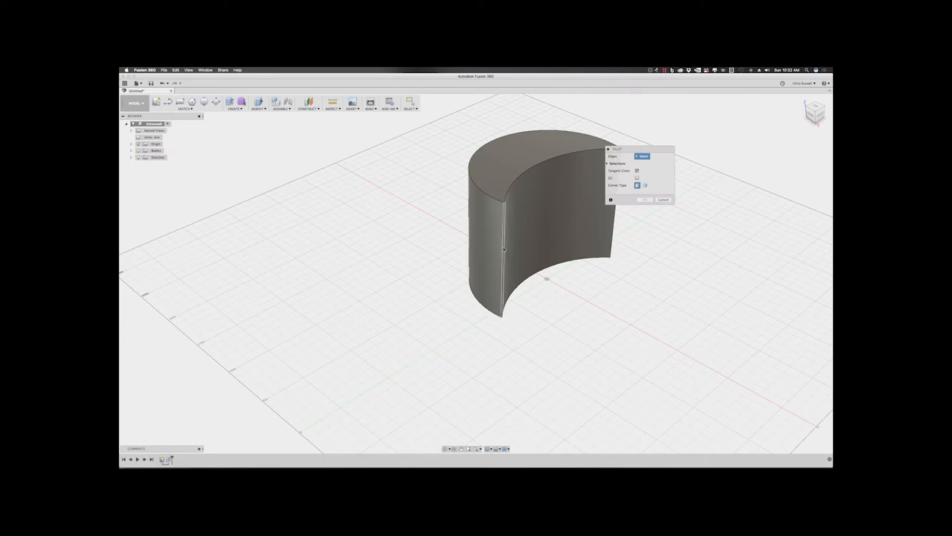
# Fillet the two sharp vertical edges of the crescent body into a smooth teardrop shape
pyautogui.click(503, 250)
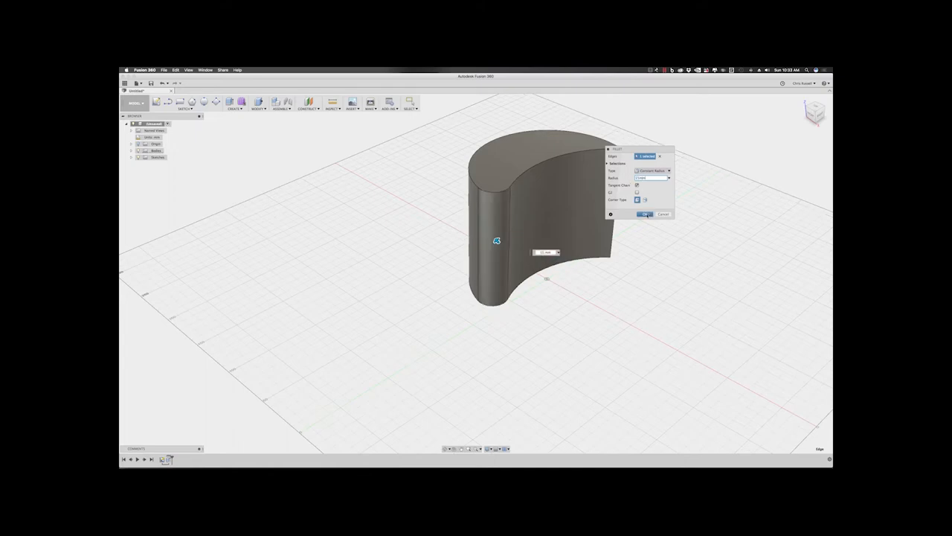
pyautogui.click(643, 214)
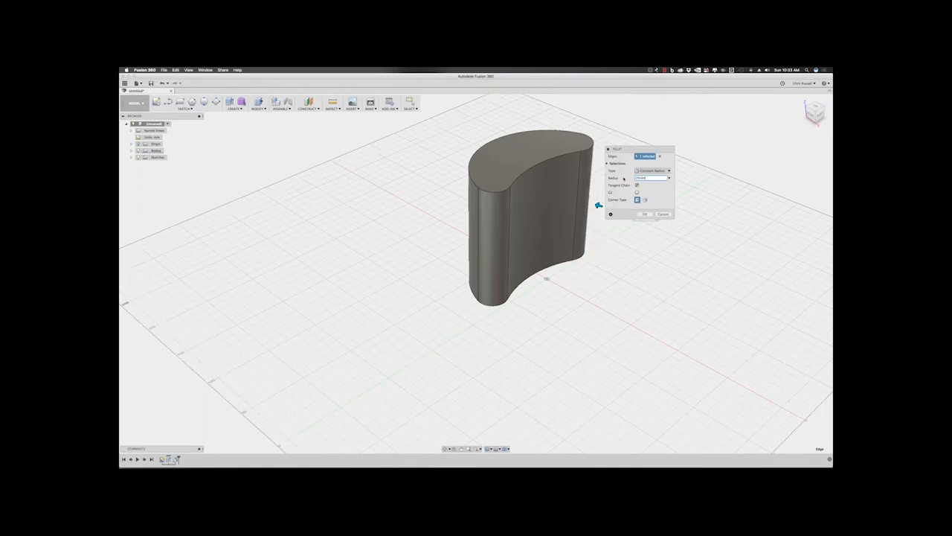
pyautogui.click(645, 215)
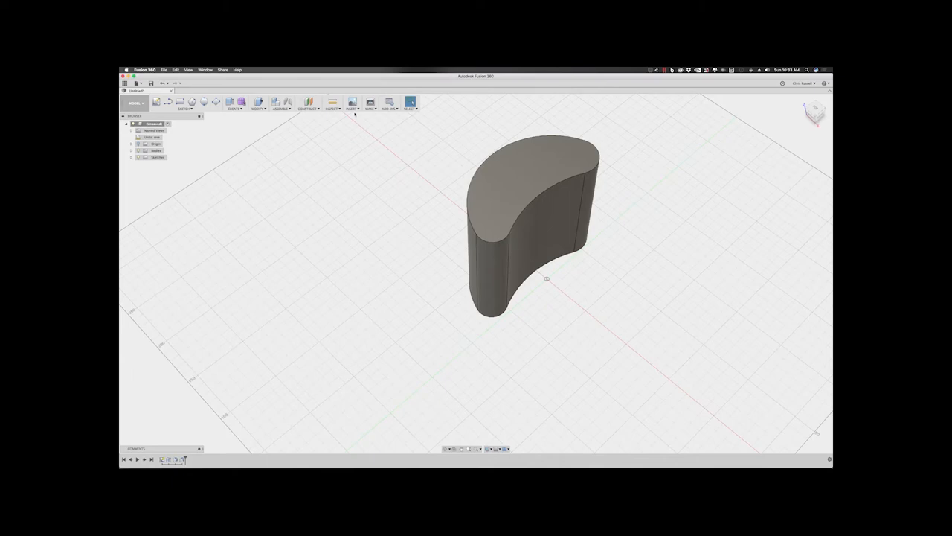
# Export the body via Make > 3D Print as an STL file named '3d'
pyautogui.click(369, 104)
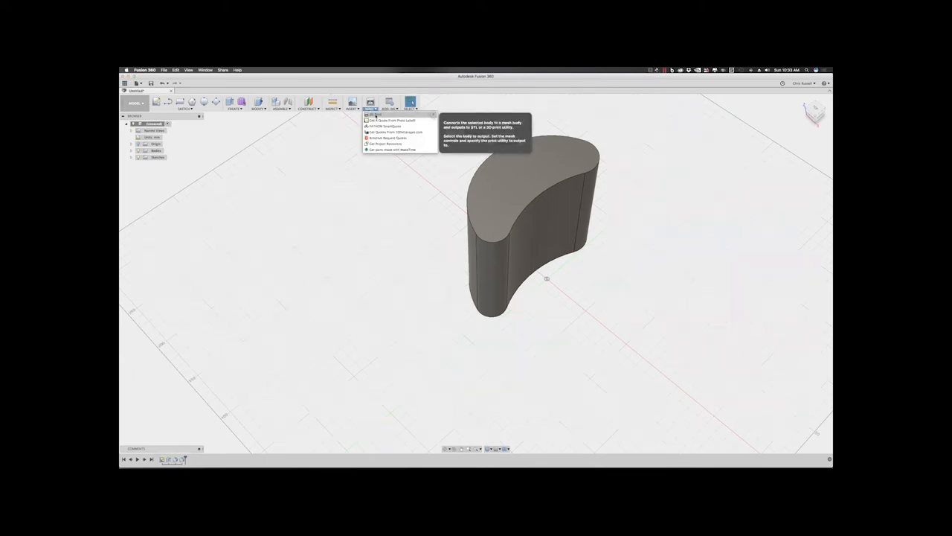
pyautogui.click(380, 116)
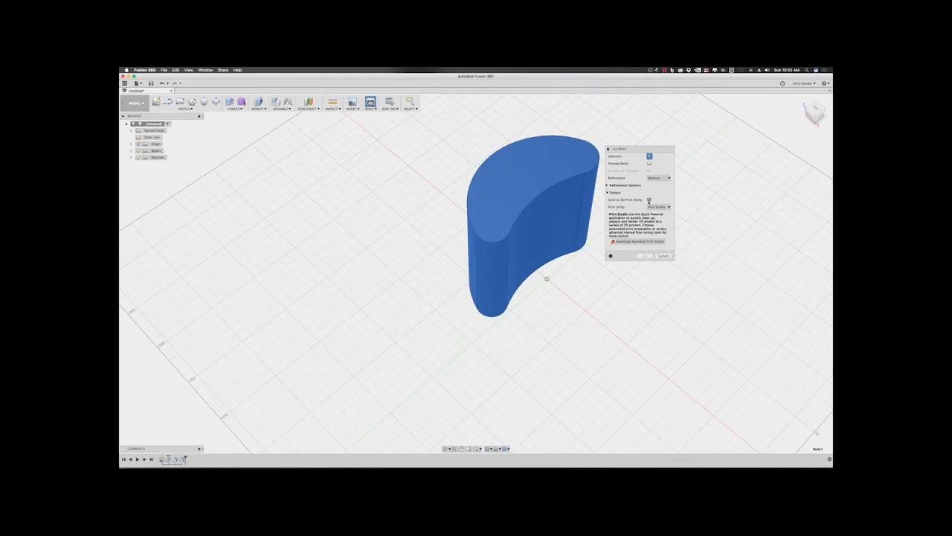
pyautogui.click(649, 200)
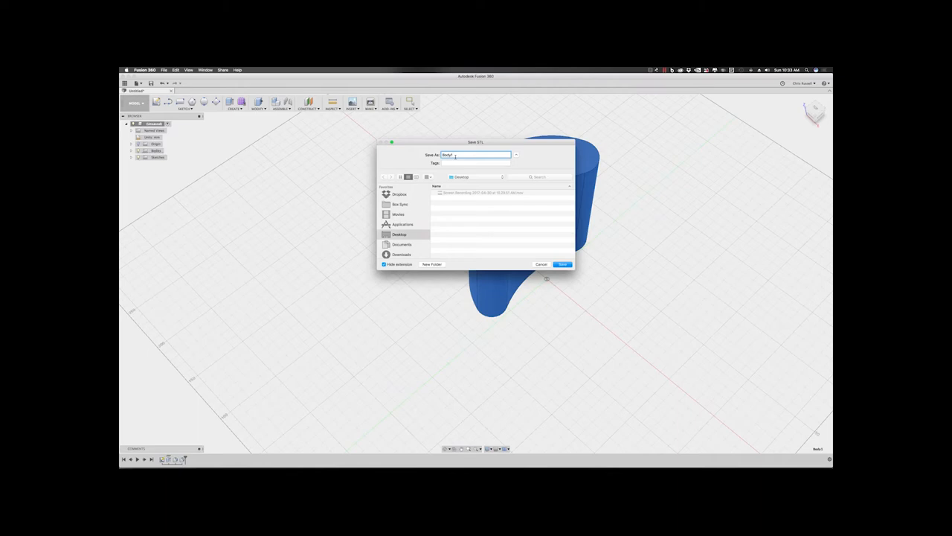
pyautogui.write('3d')
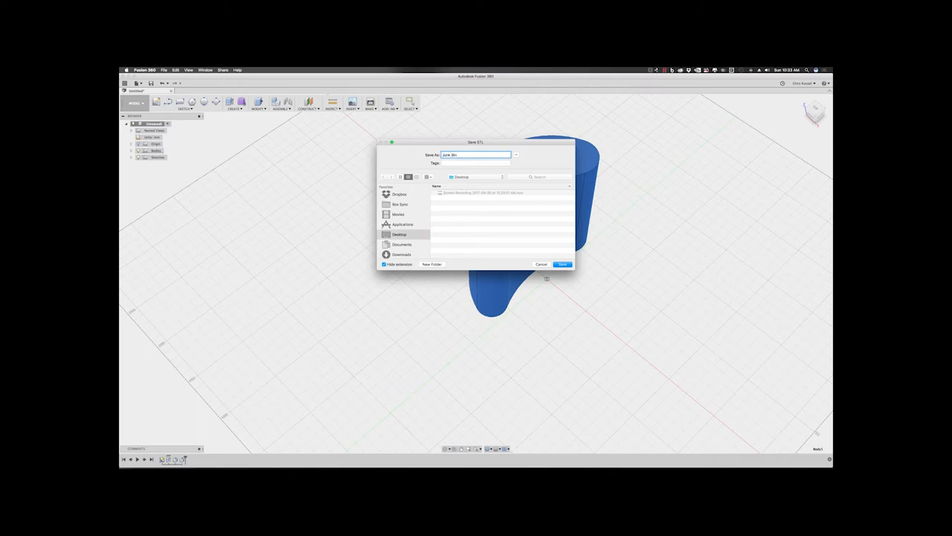
pyautogui.click(563, 265)
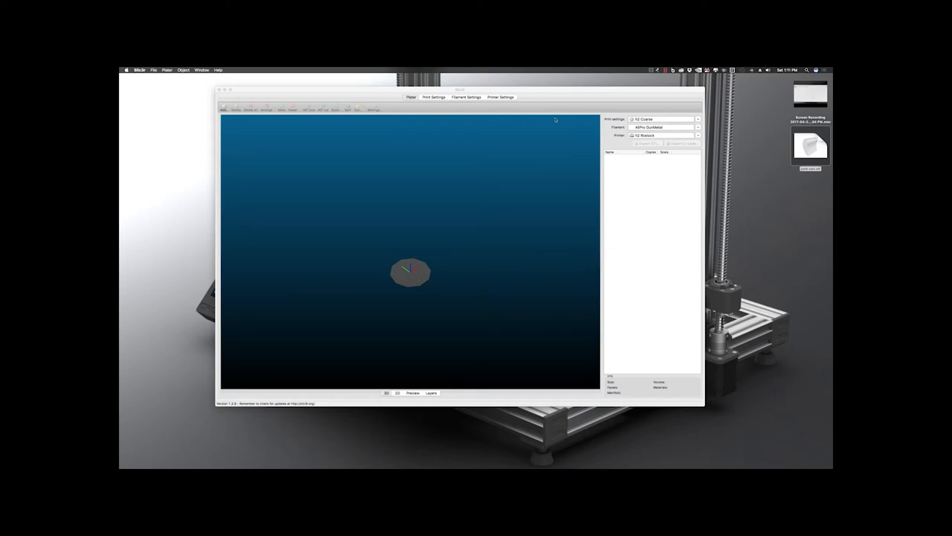
pyautogui.moveTo(515, 110)
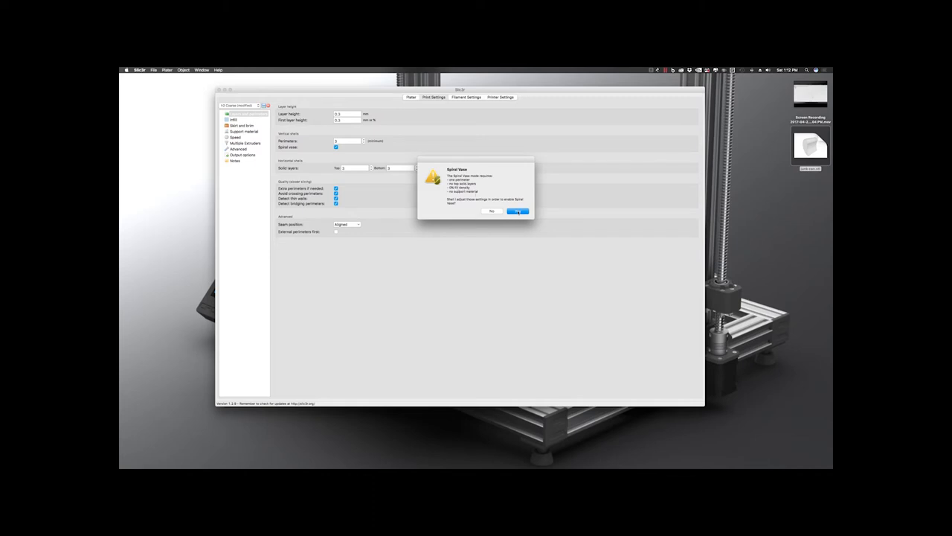
# Accept the spiral vase adjustments, review Infill, and return to the Plater
pyautogui.click(518, 211)
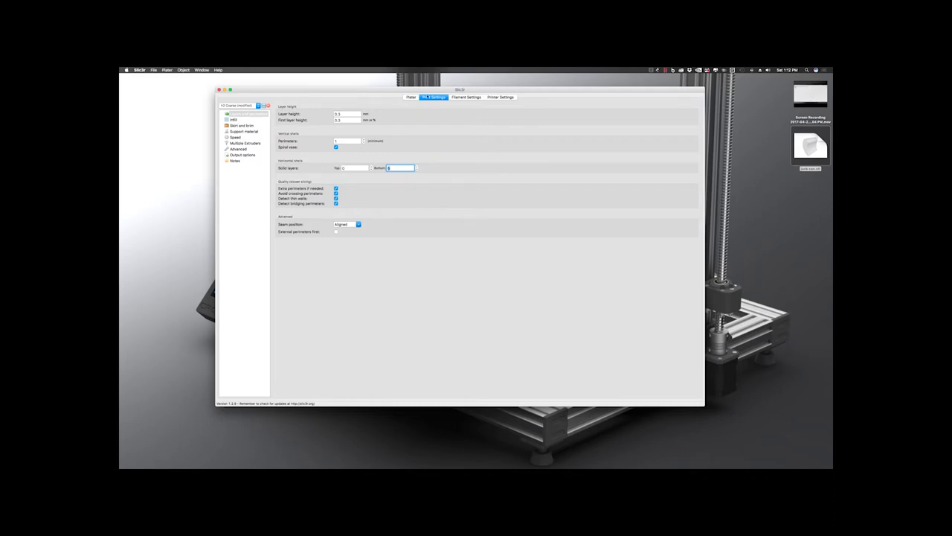
pyautogui.click(232, 119)
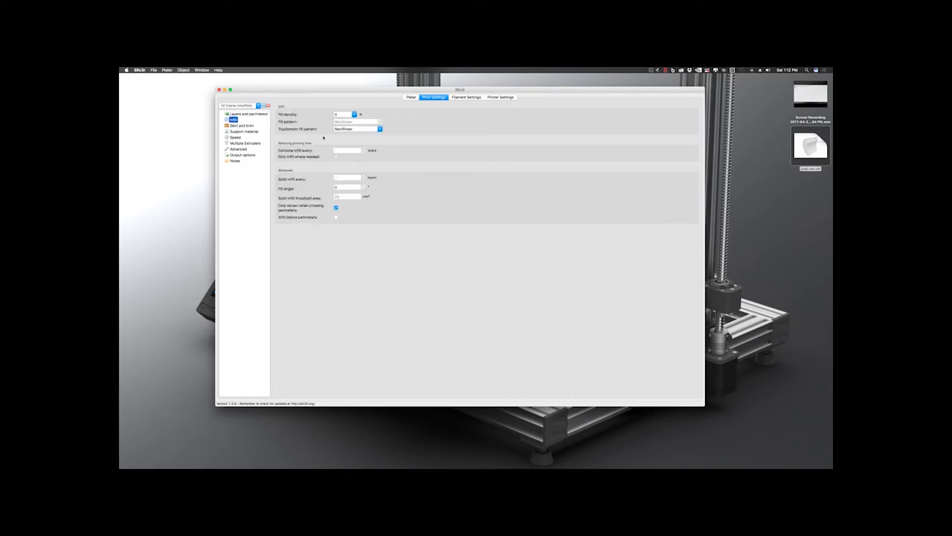
pyautogui.click(411, 97)
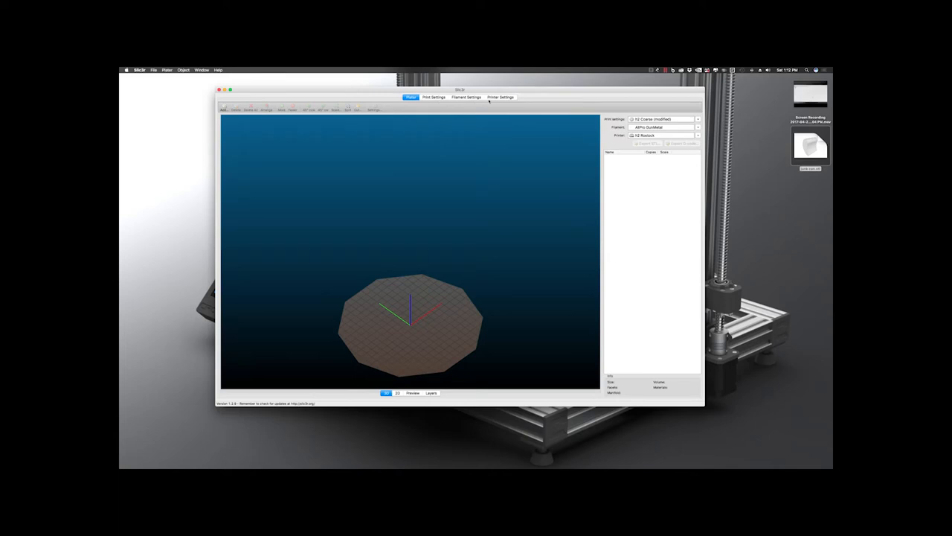
pyautogui.moveTo(408, 346)
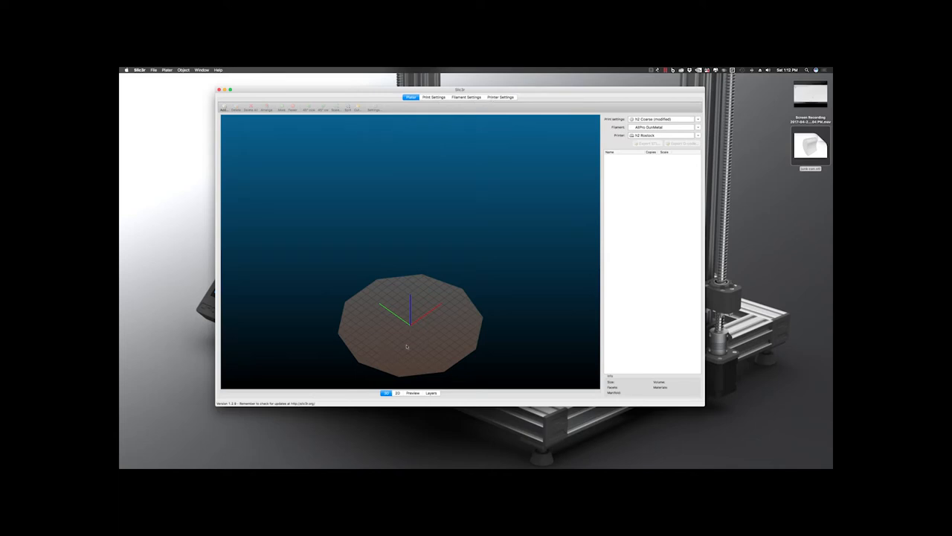
pyautogui.moveTo(422, 315)
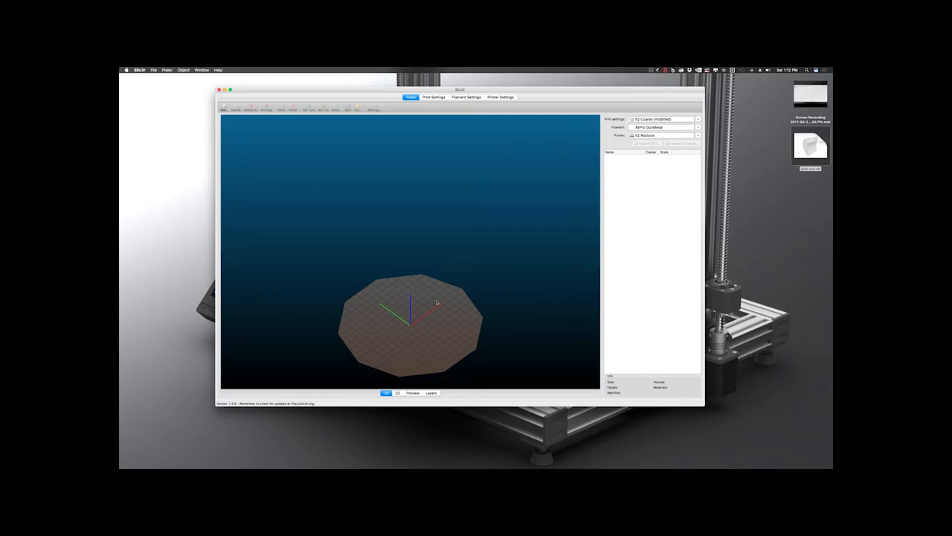
pyautogui.moveTo(367, 311)
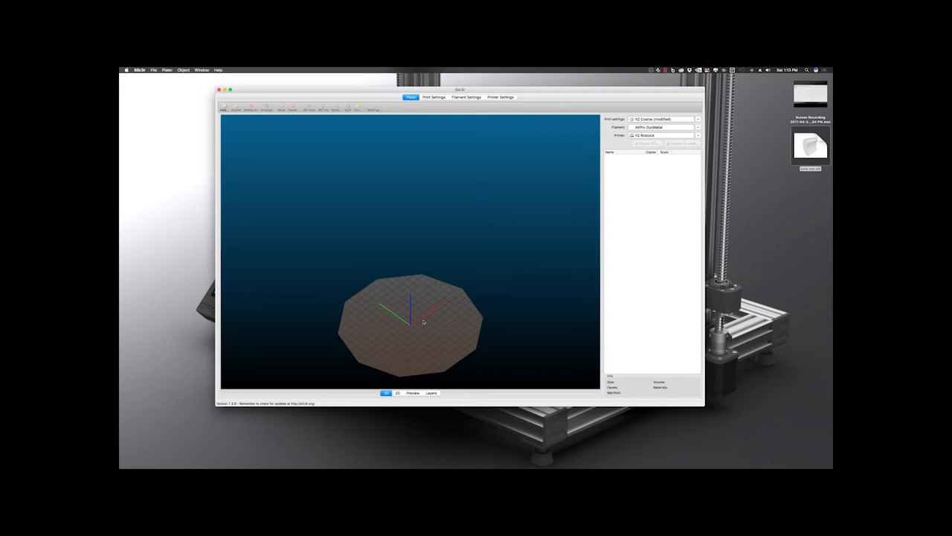
pyautogui.moveTo(435, 318)
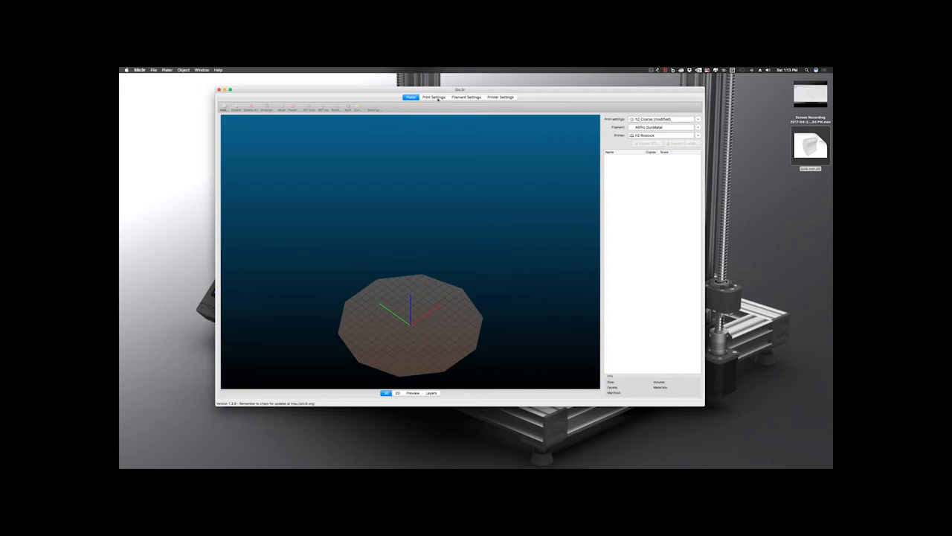
# View the Filament Settings, then return to the Plater with the model on the bed
pyautogui.click(466, 97)
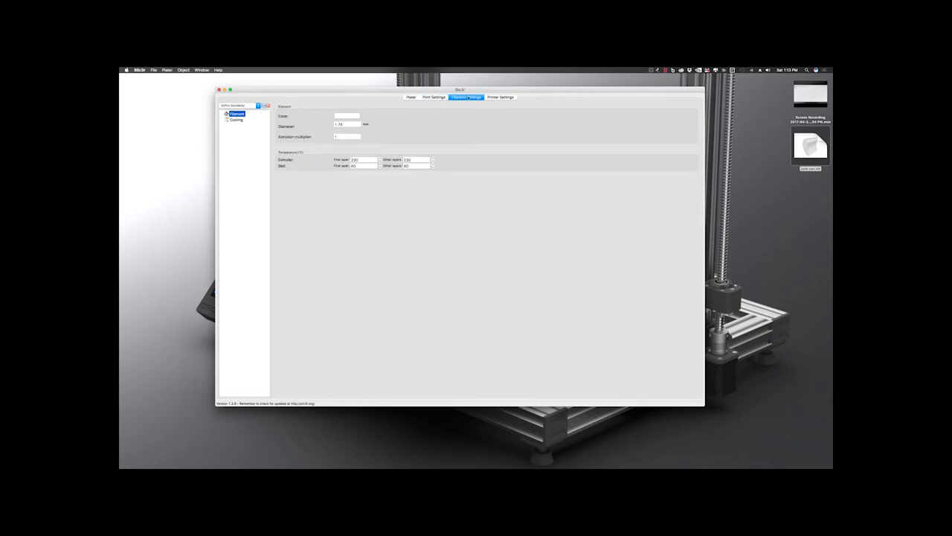
pyautogui.click(410, 97)
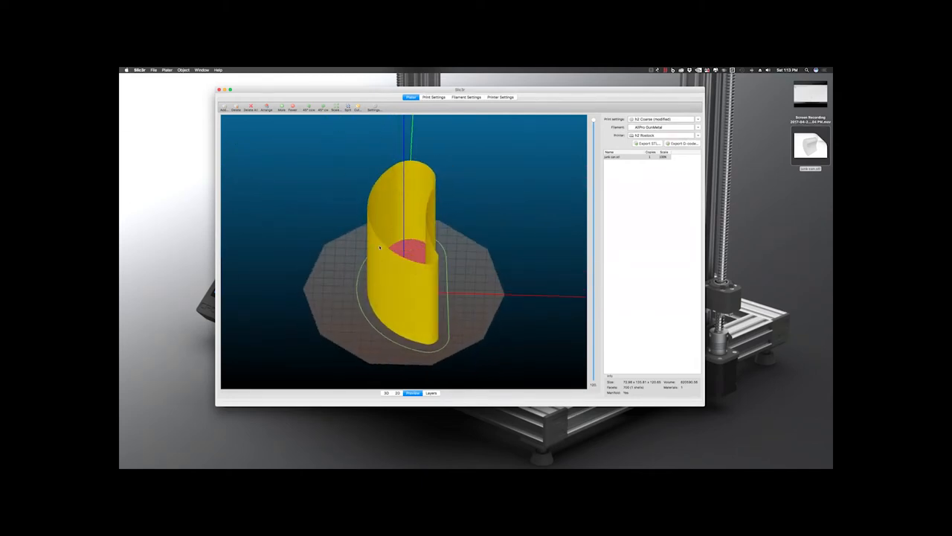
# Orbit the sliced preview of the bin model on the print bed
pyautogui.moveTo(402, 253); pyautogui.dragTo(405, 250)
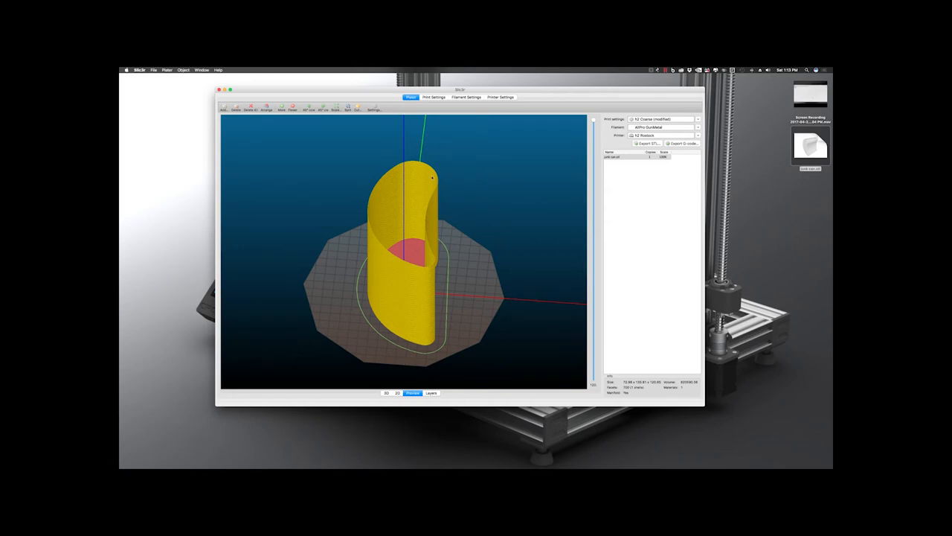
pyautogui.moveTo(447, 270)
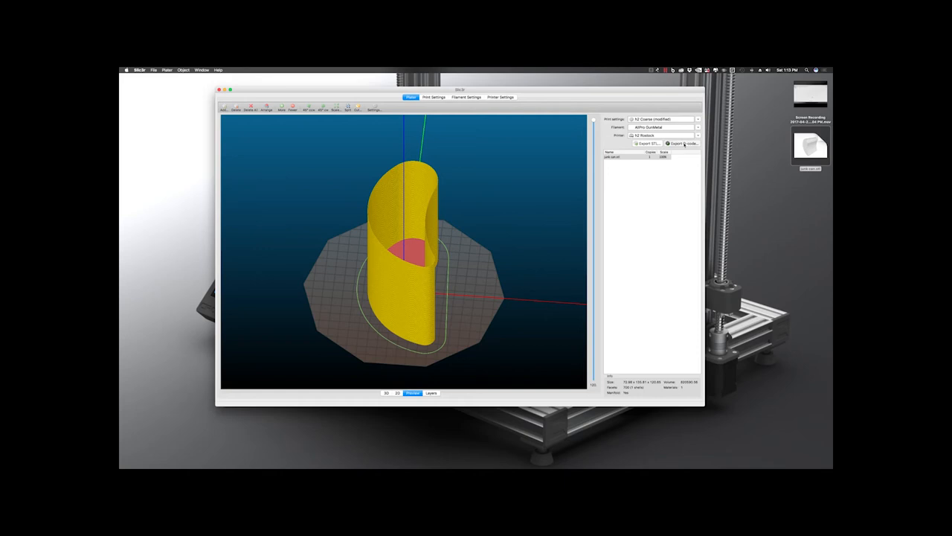
# Export the sliced bin's G-code and save it to the Desktop
pyautogui.click(683, 143)
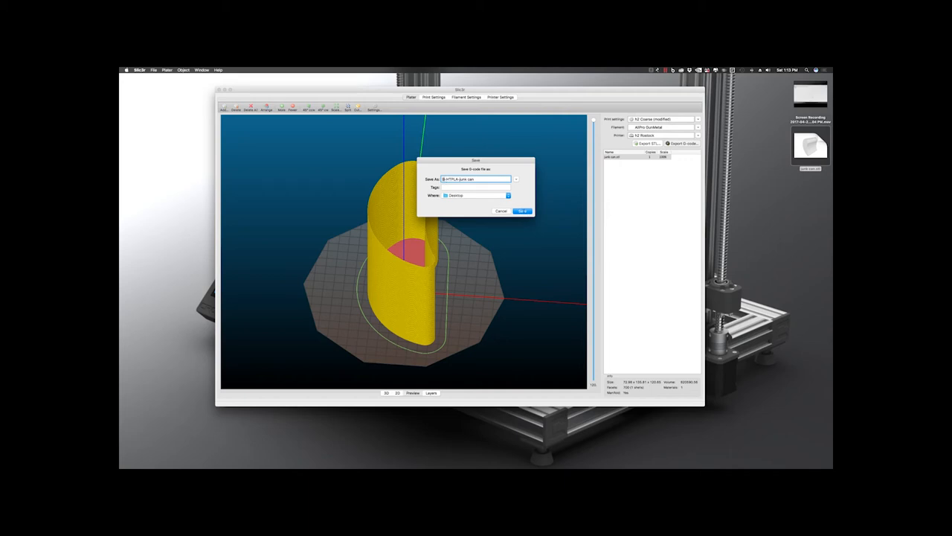
pyautogui.click(523, 211)
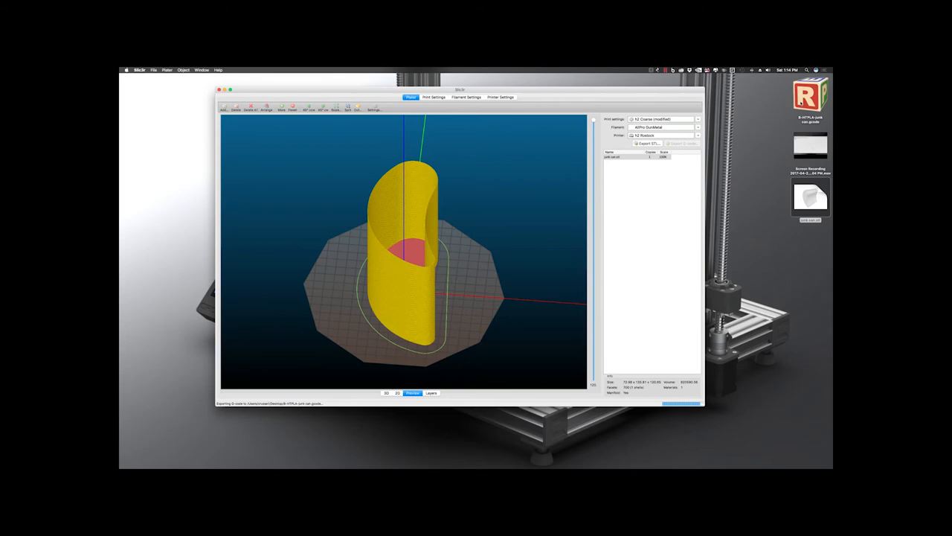
pyautogui.click(683, 143)
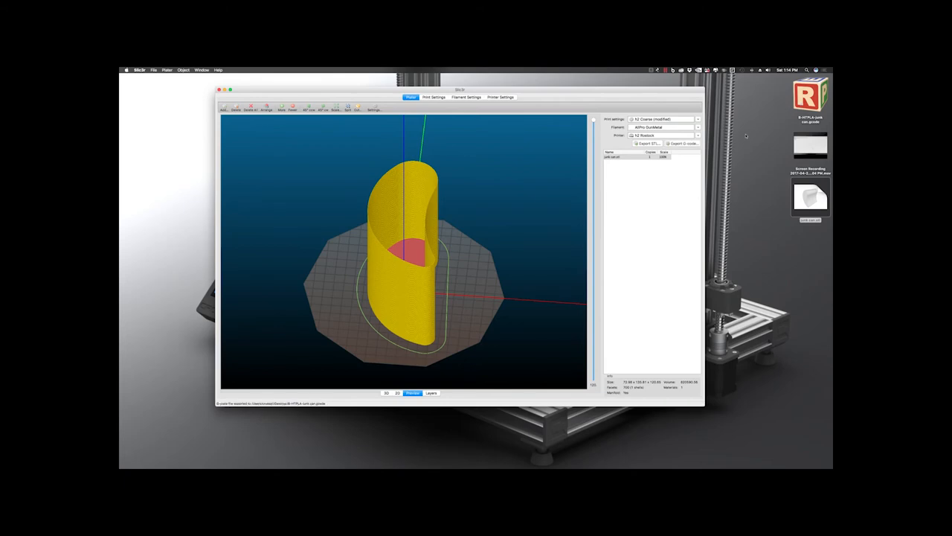